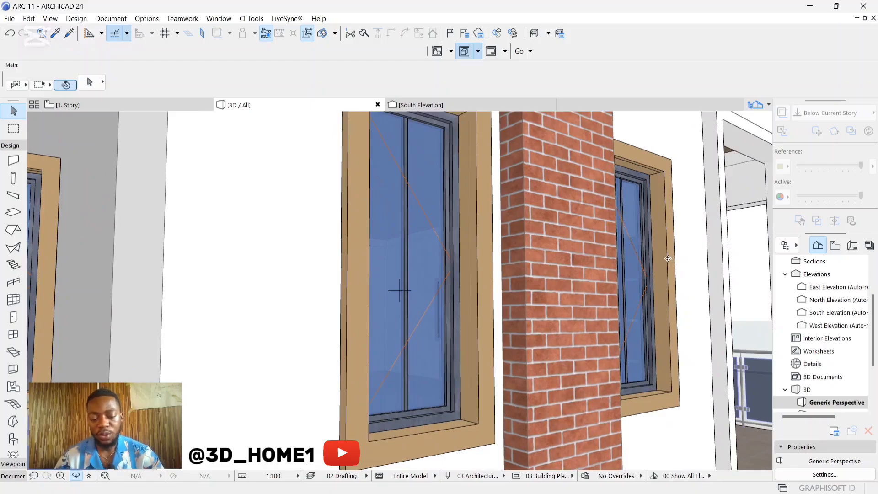
Step: Select the window right of the brick column in the 3D view
left_click(644, 252)
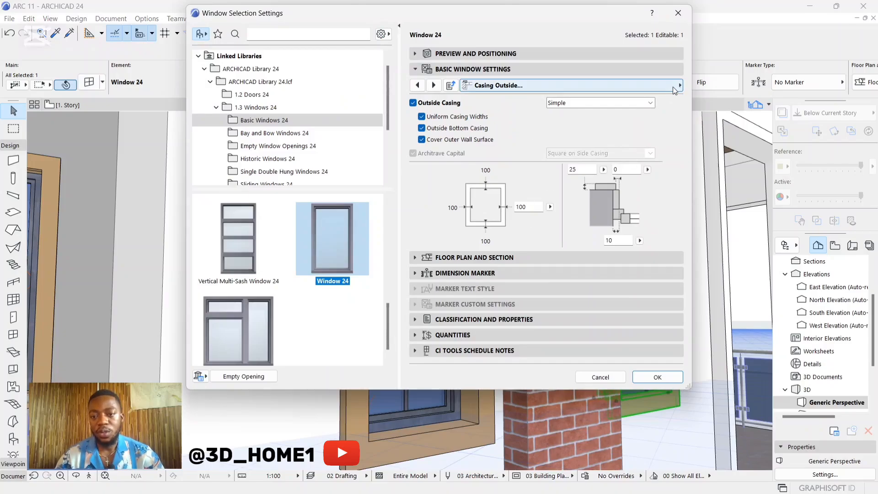
Step: On the Casing Outside page, change the casing depth from 25 to 70 and confirm with OK
left_click(675, 85)
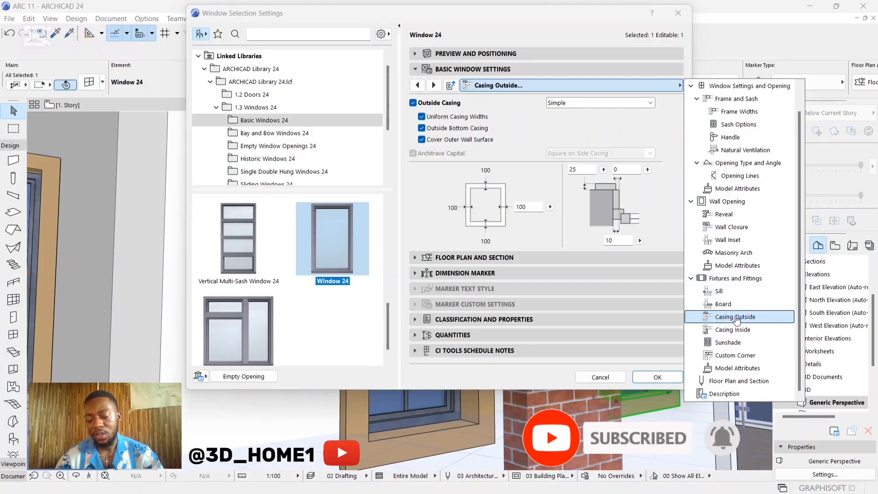
mouse_move(723, 311)
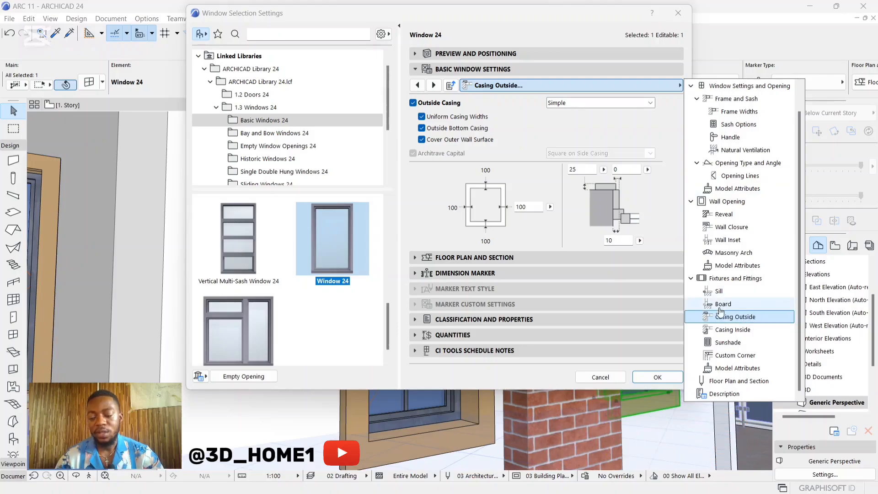
left_click(737, 316)
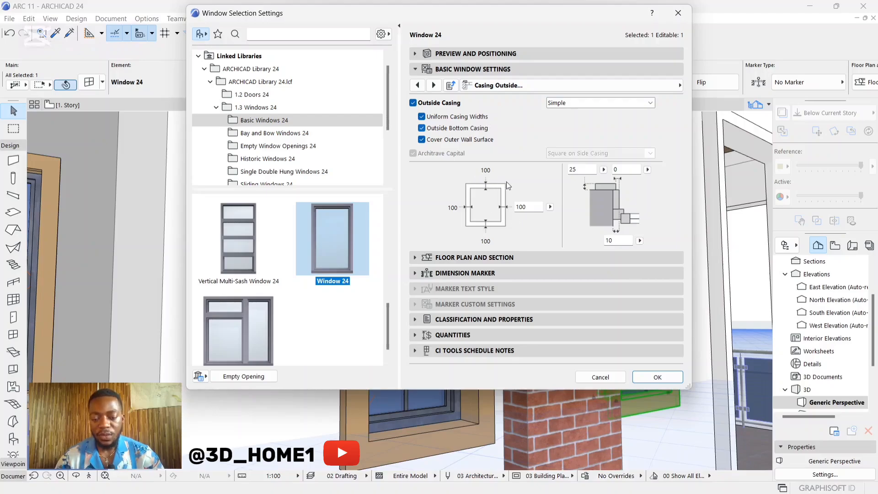
mouse_move(499, 178)
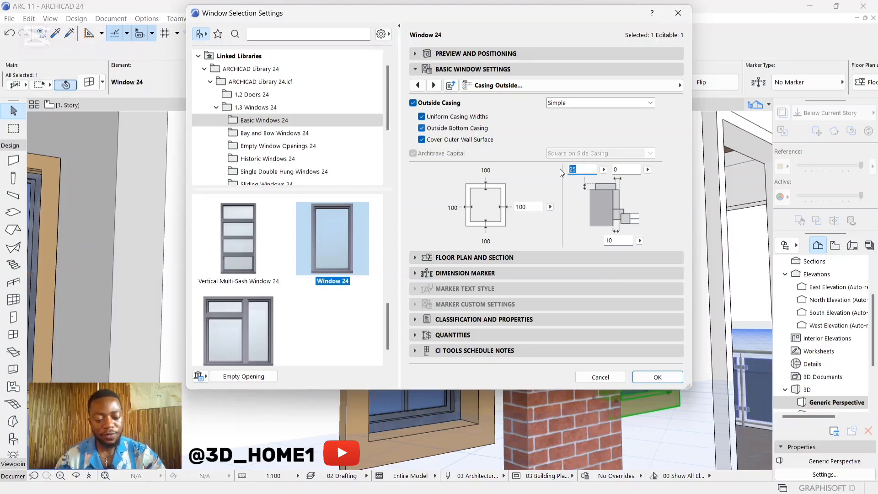
left_click(582, 169)
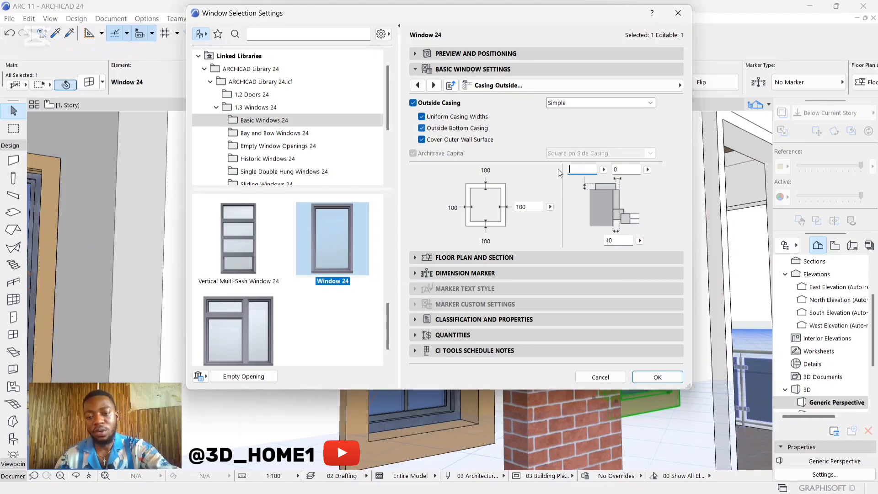
type("70")
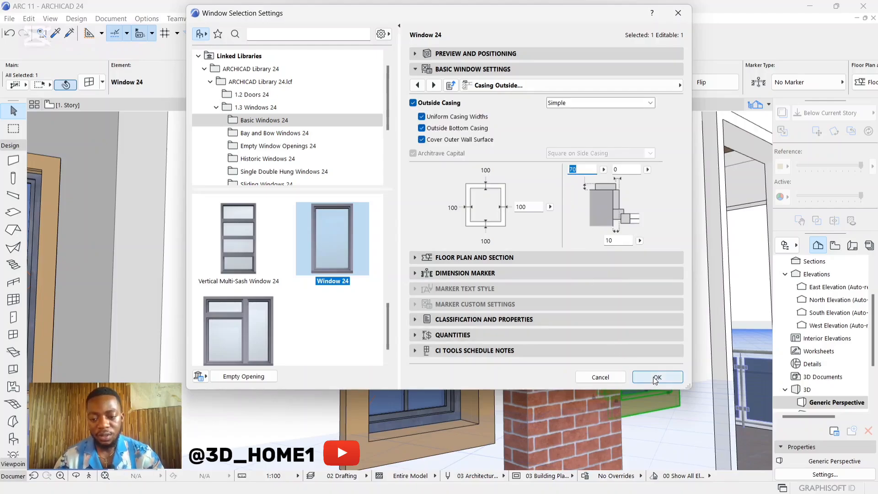
left_click(657, 377)
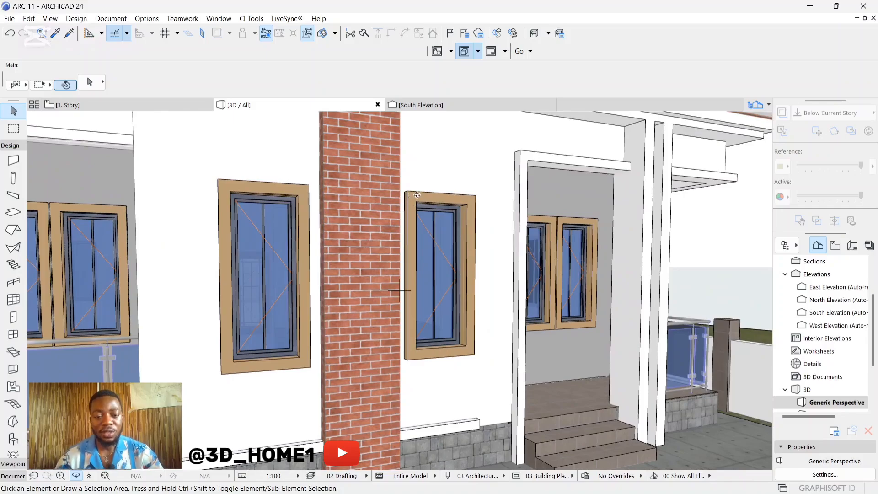
left_click(440, 269)
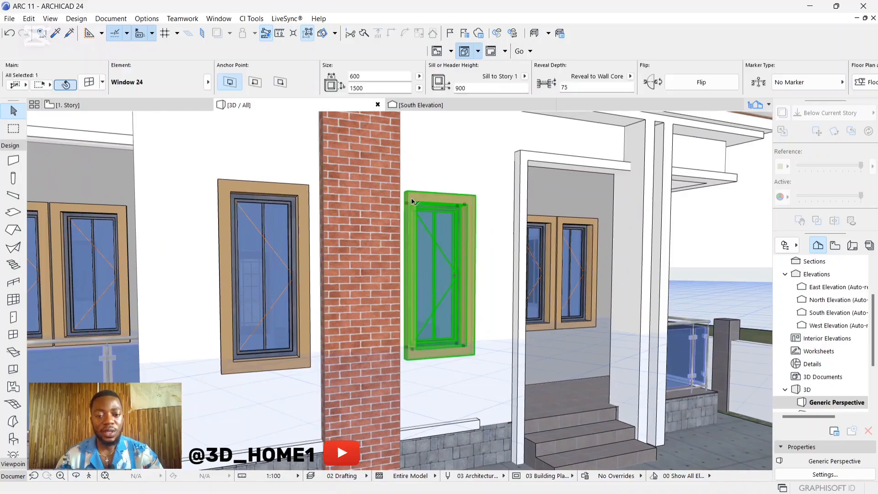
double_click(438, 272)
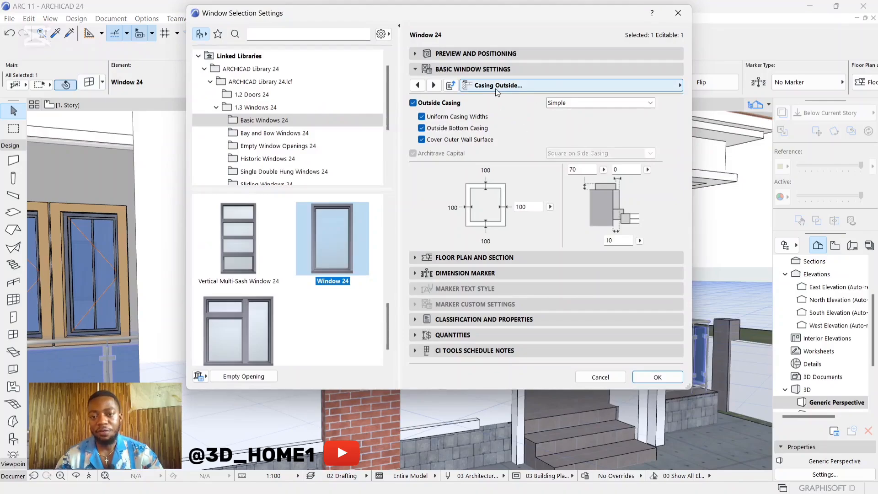
left_click(418, 85)
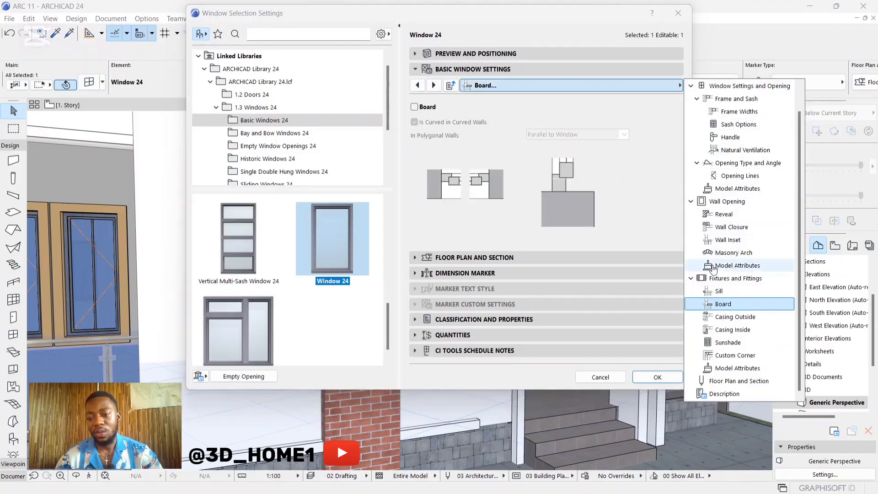
left_click(735, 317)
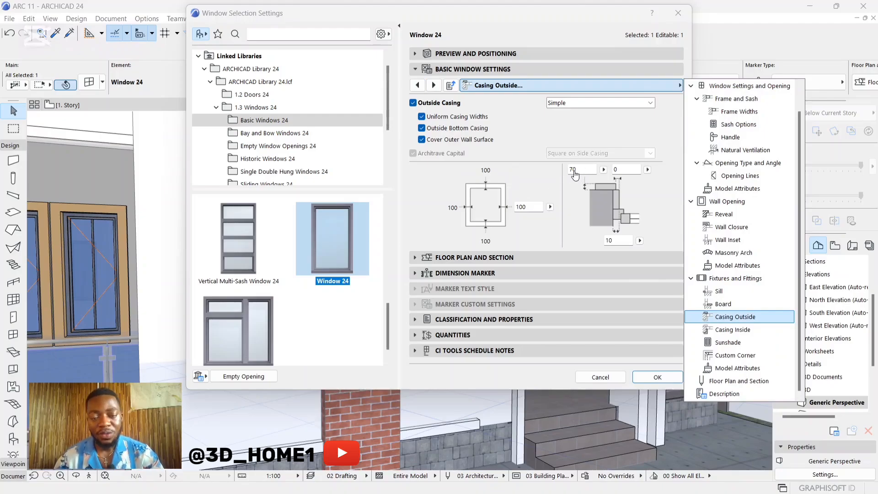
mouse_move(677, 13)
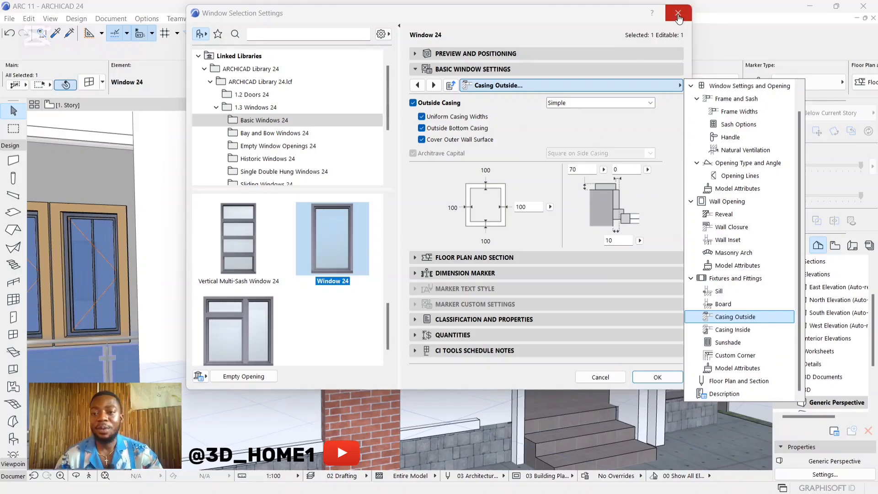